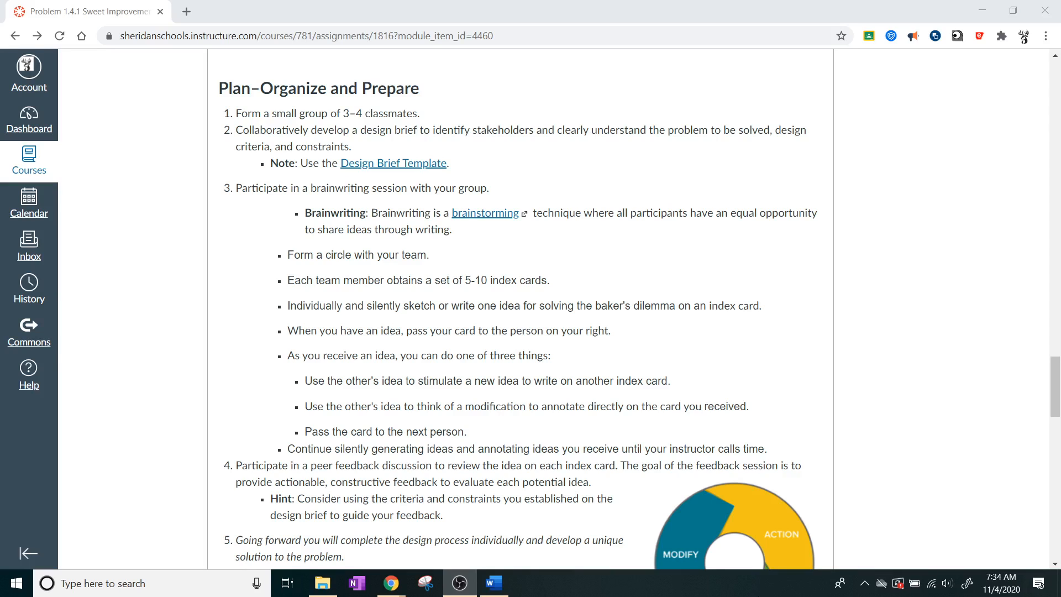
mouse_move(393, 163)
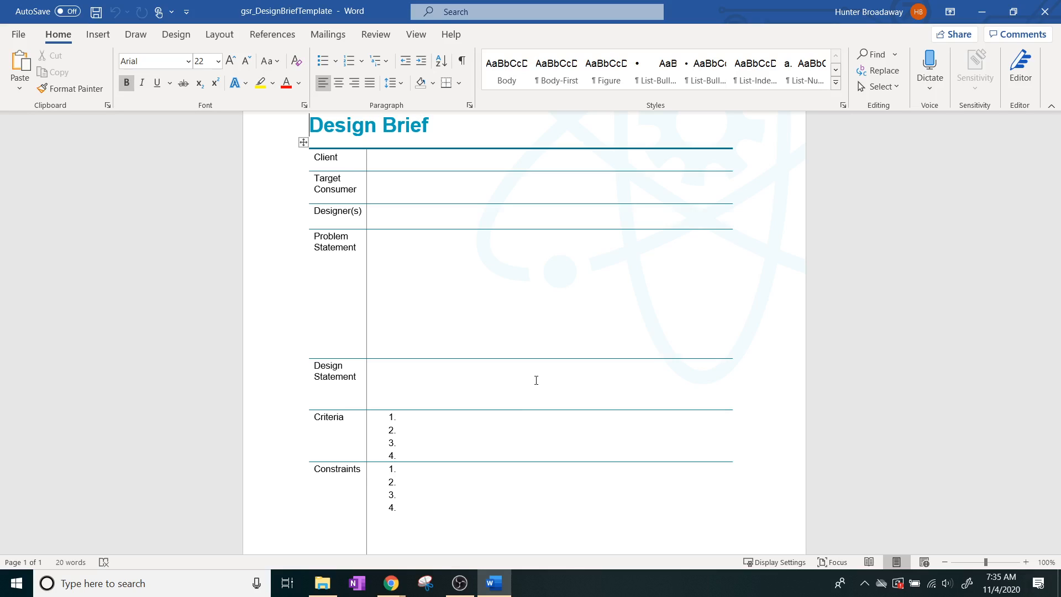
mouse_move(827, 160)
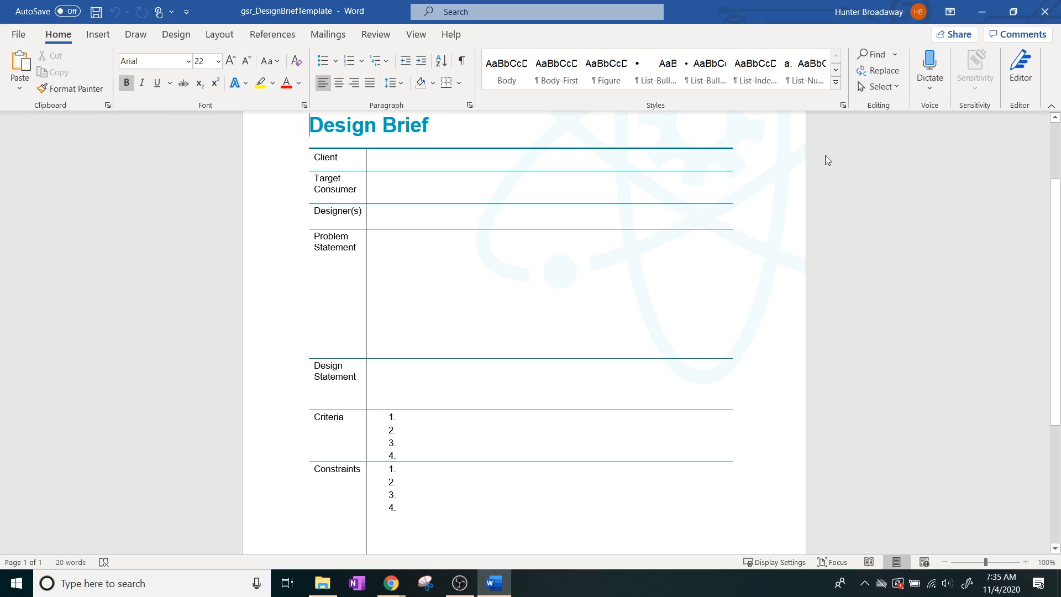
mouse_move(982, 11)
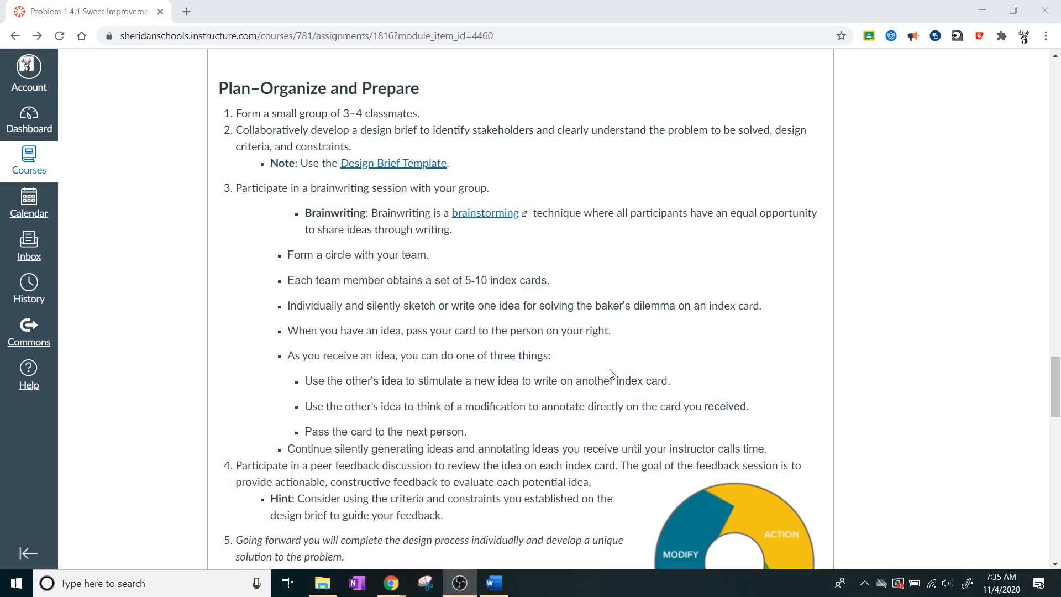
scroll(down, 3)
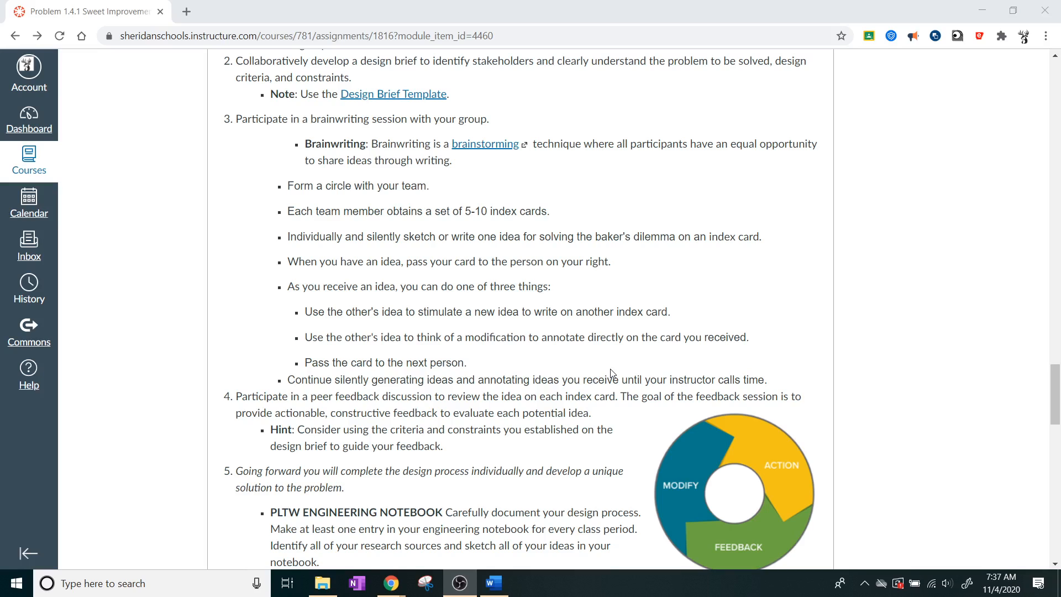
scroll(down, 3)
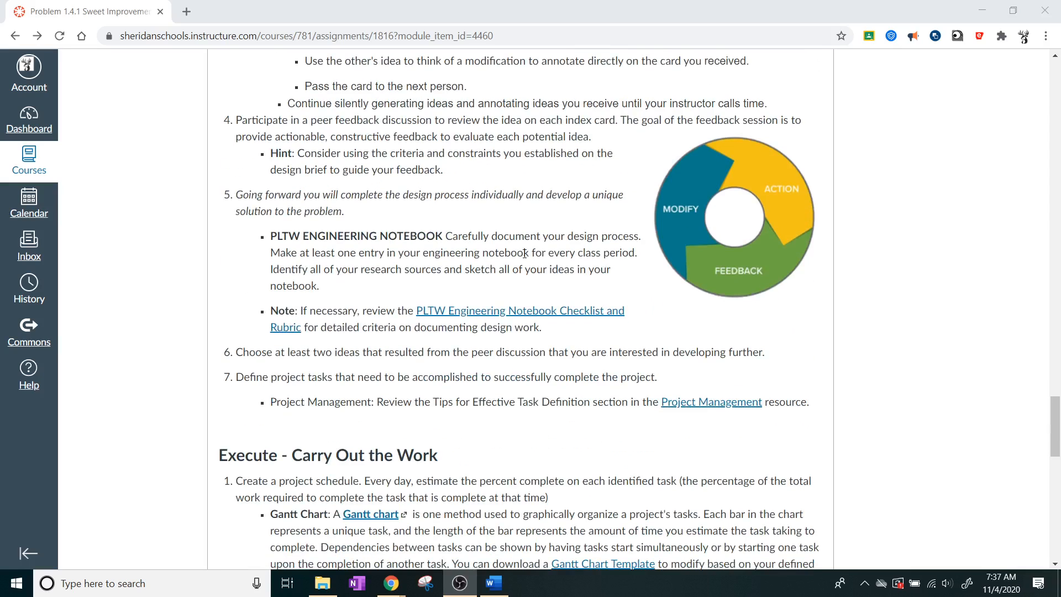
mouse_move(152, 248)
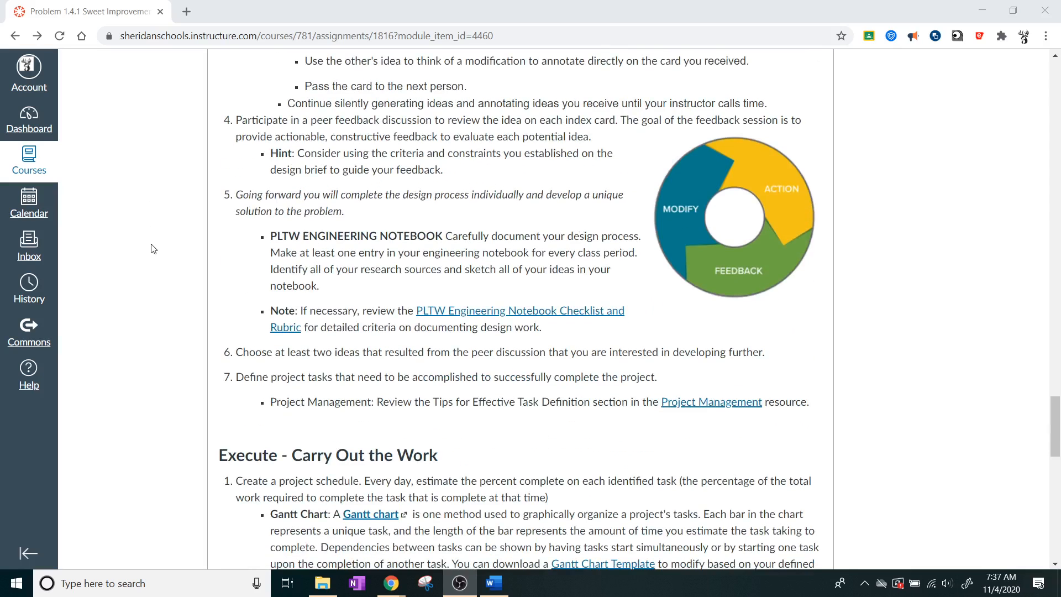
mouse_move(435, 317)
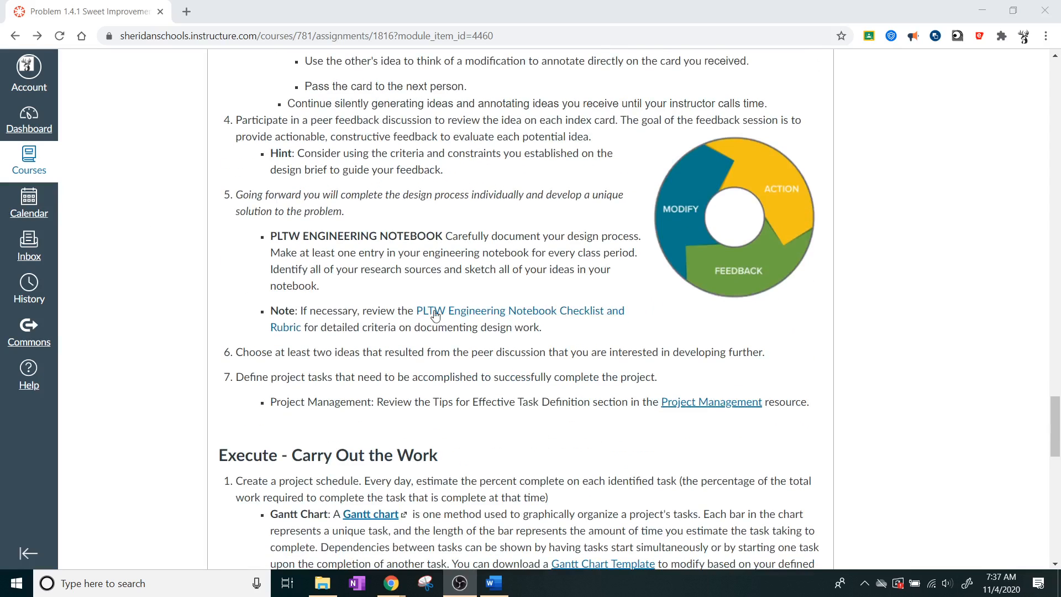
mouse_move(323, 306)
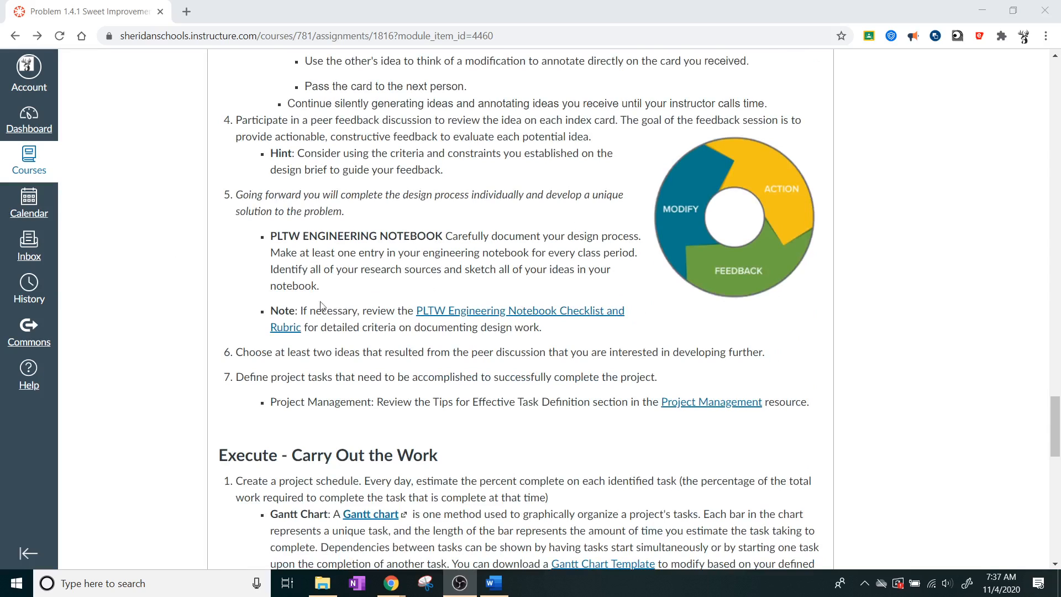
mouse_move(209, 301)
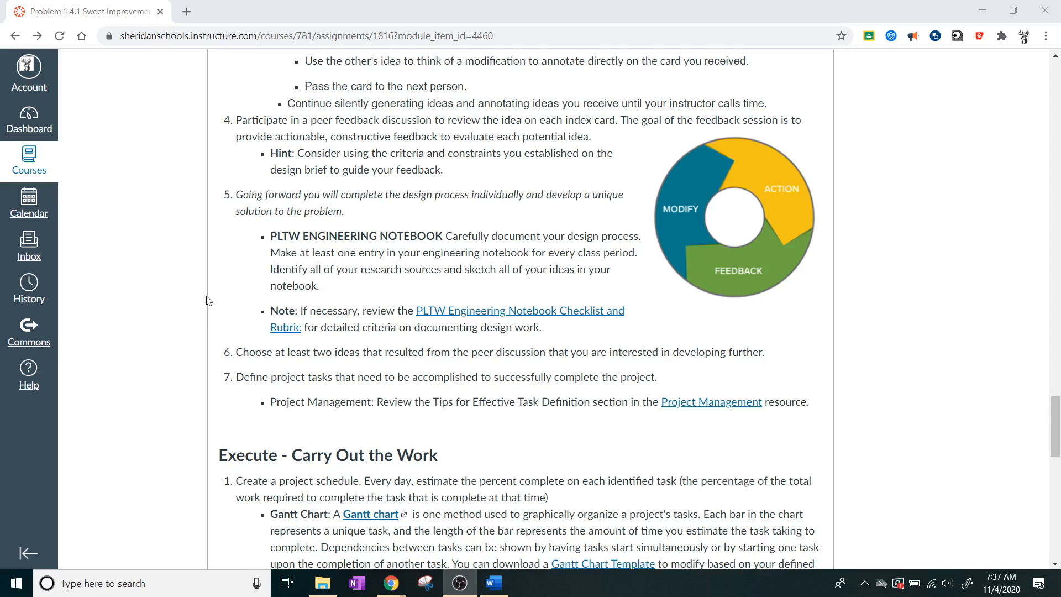
scroll(up, 3)
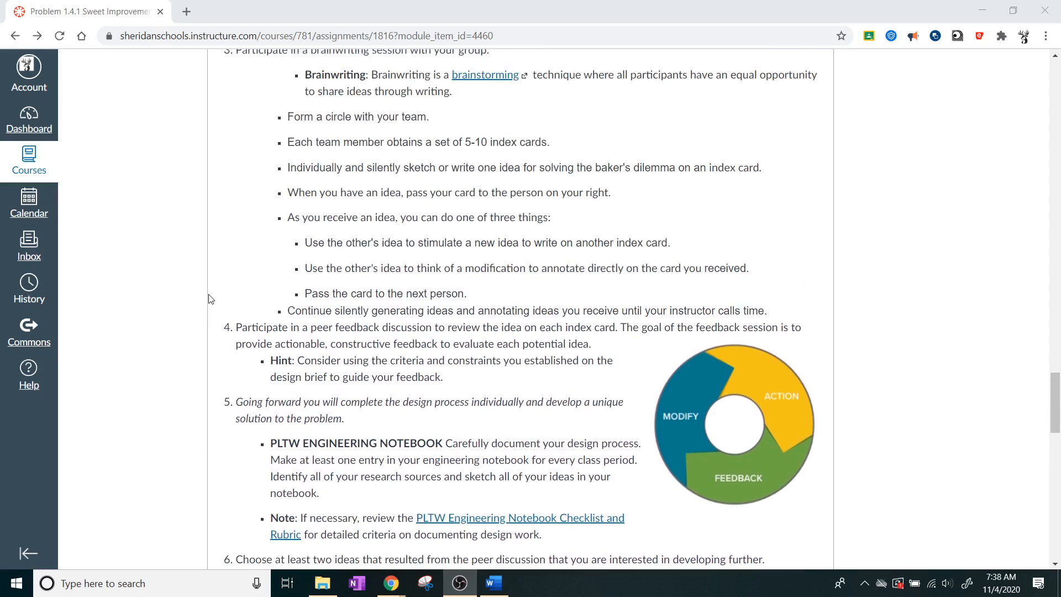
scroll(up, 3)
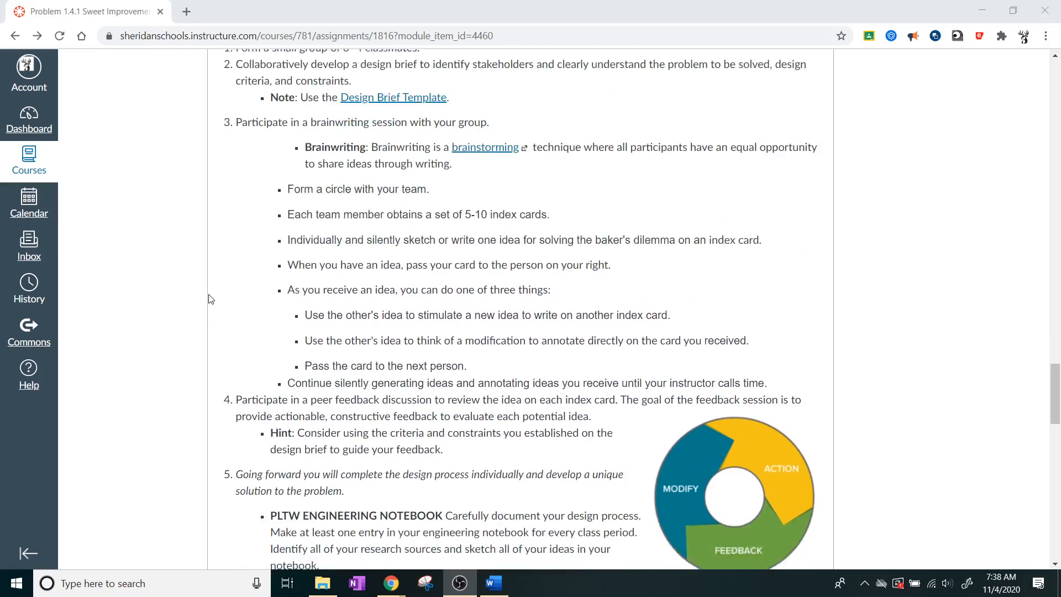
scroll(down, 3)
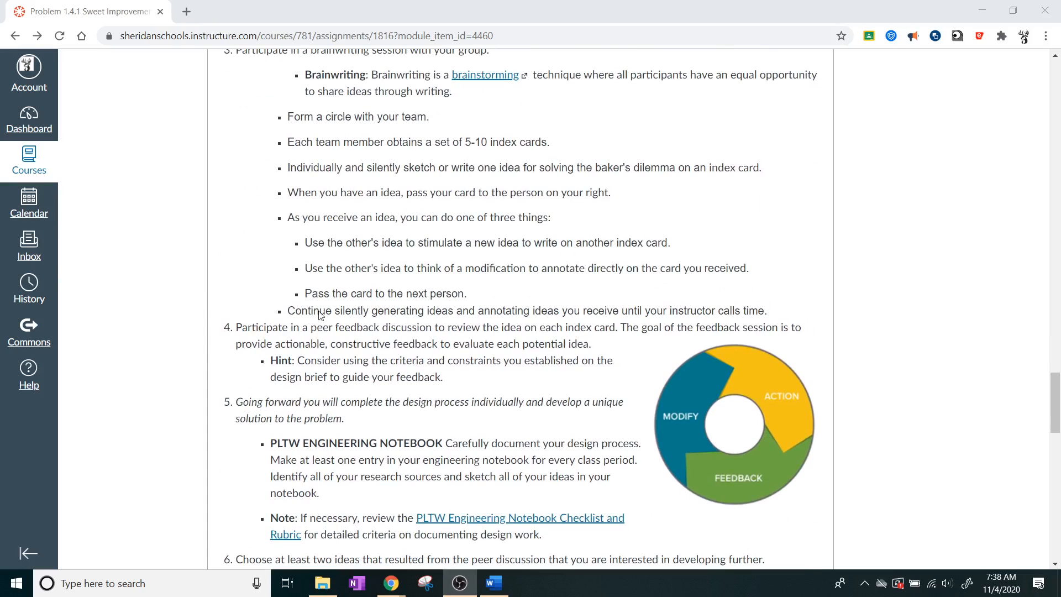
mouse_move(331, 431)
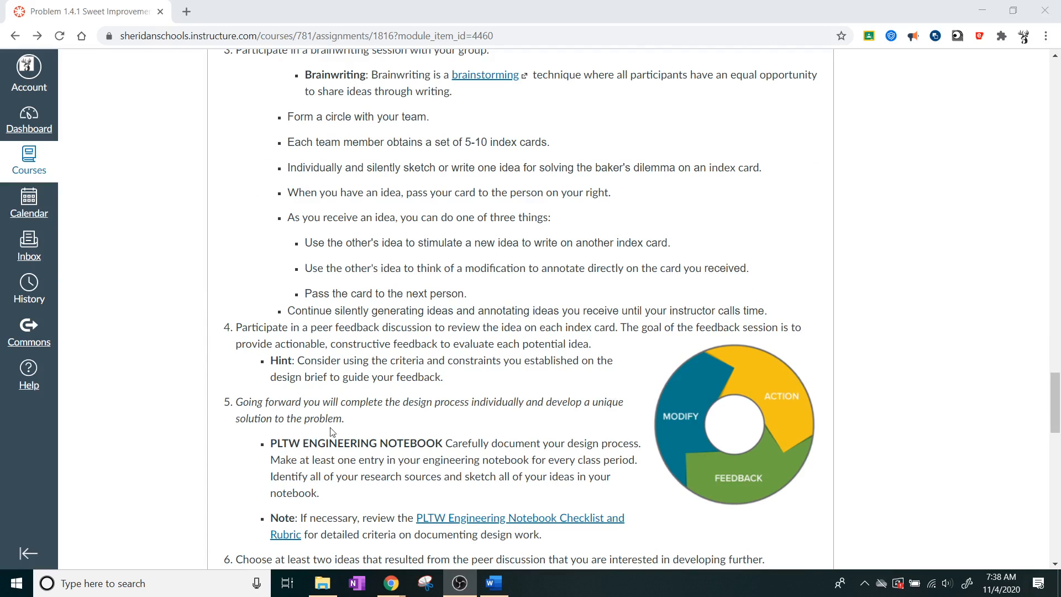
mouse_move(557, 304)
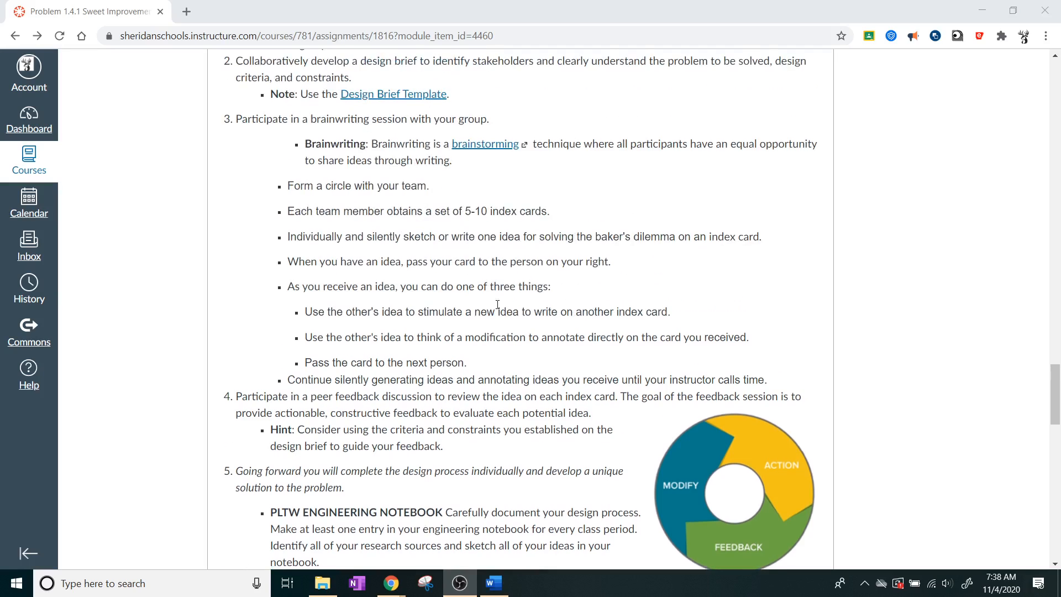
mouse_move(588, 380)
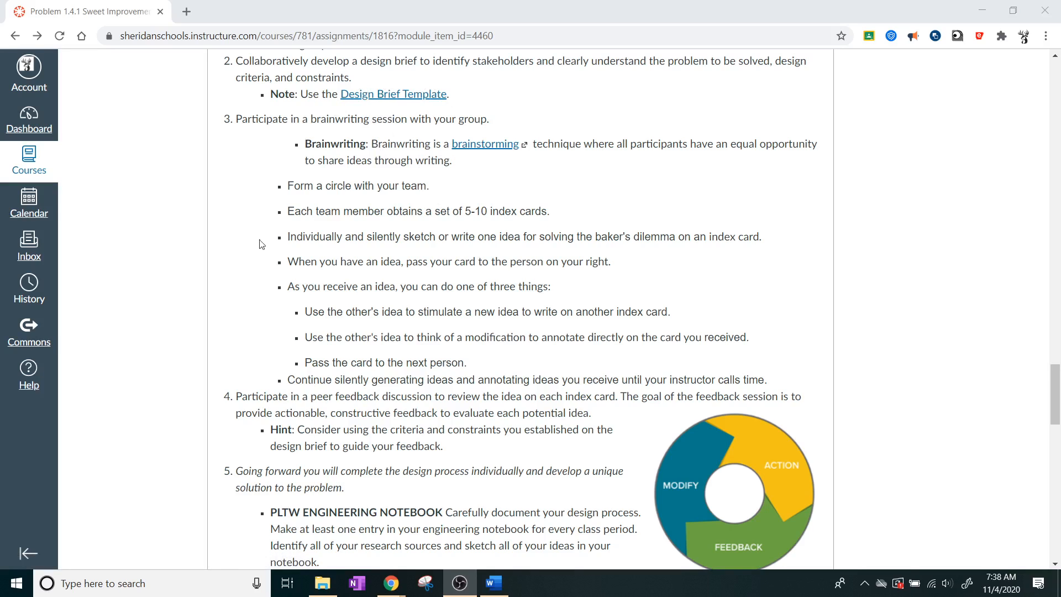
mouse_move(225, 171)
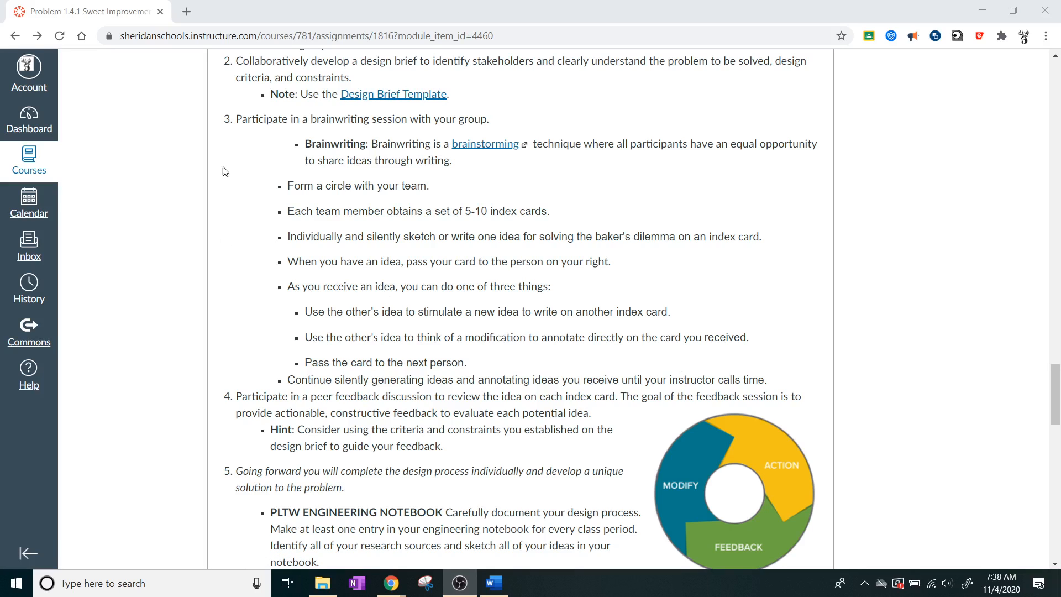
mouse_move(236, 339)
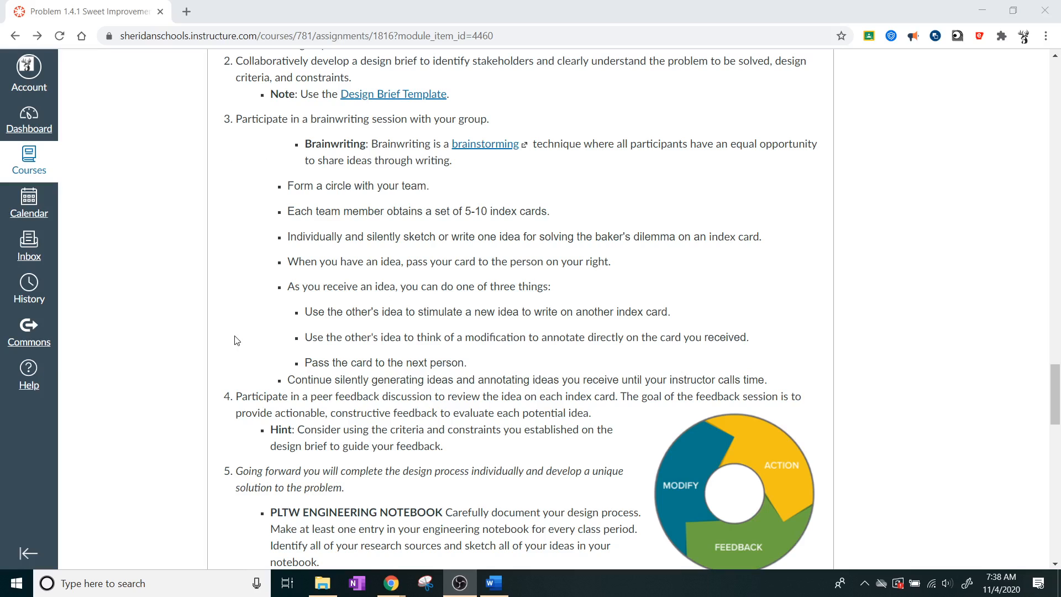
scroll(down, 3)
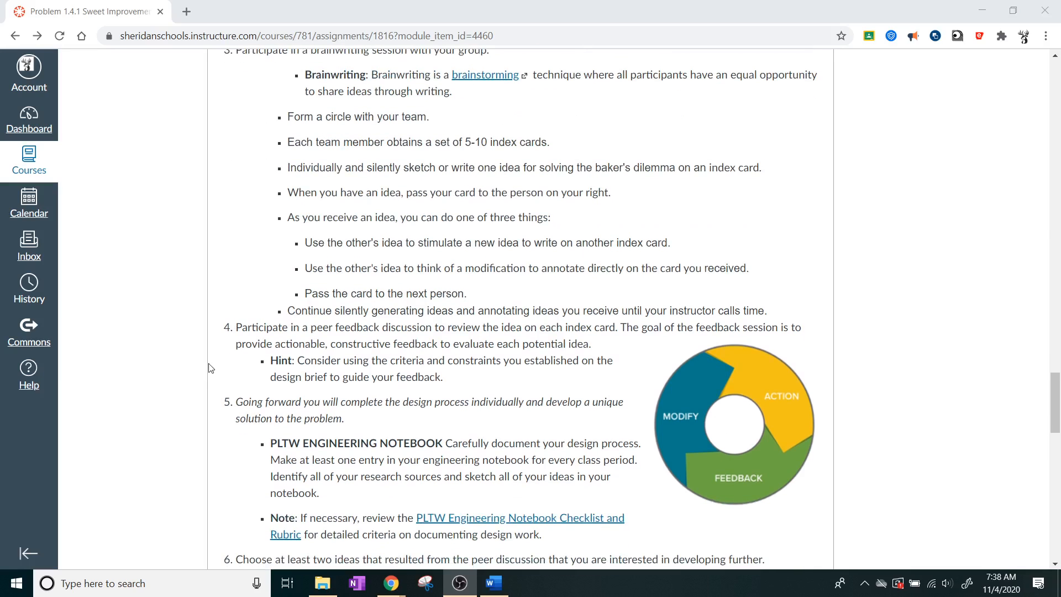